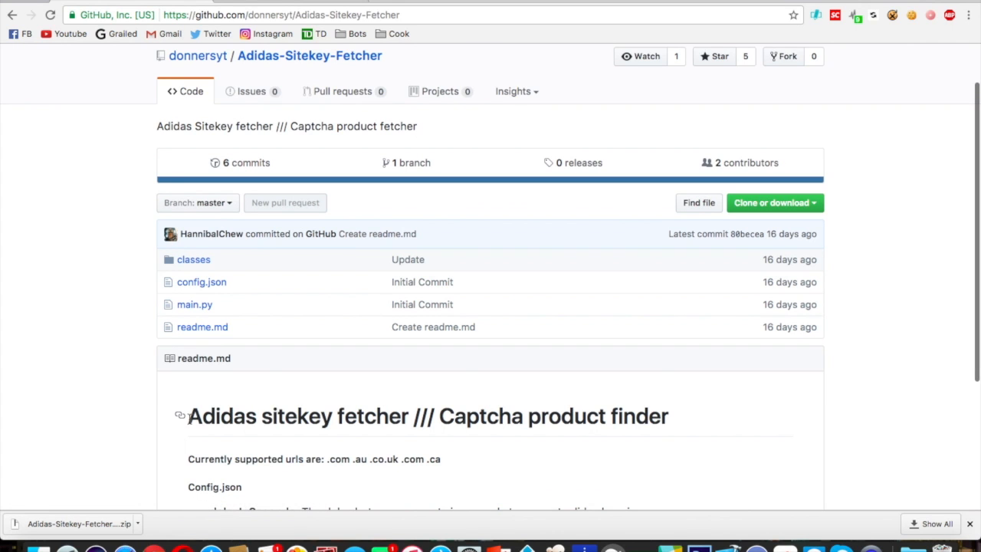
# - Reach Python.org's downloads page from the search results and start downloading Python 3.6.1 for Mac OS X
pyautogui.scroll(-3)
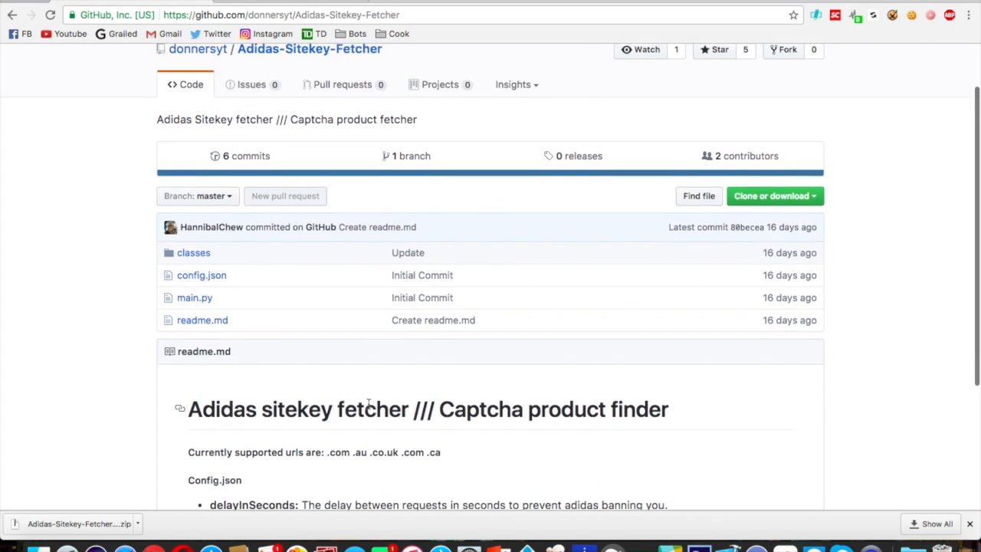
pyautogui.scroll(-3)
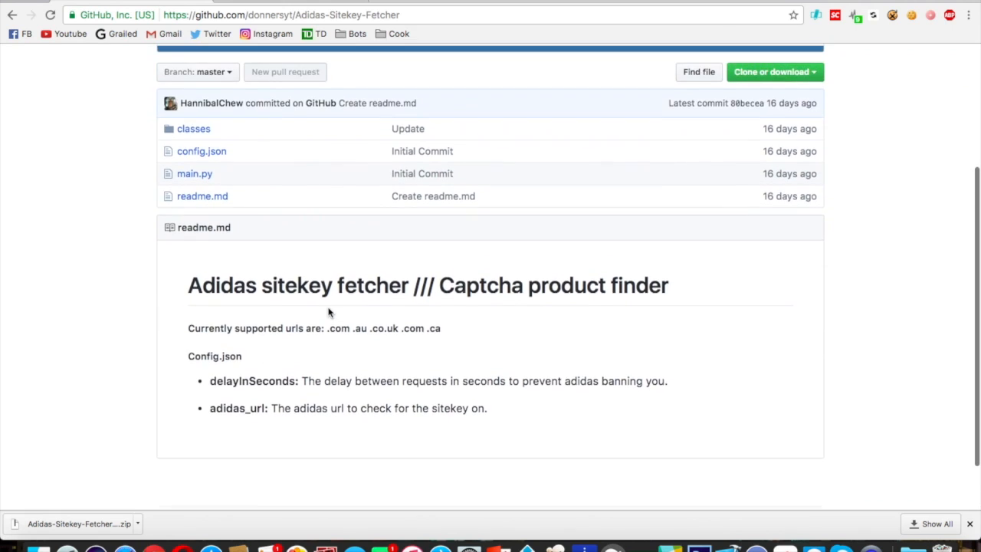
pyautogui.scroll(3)
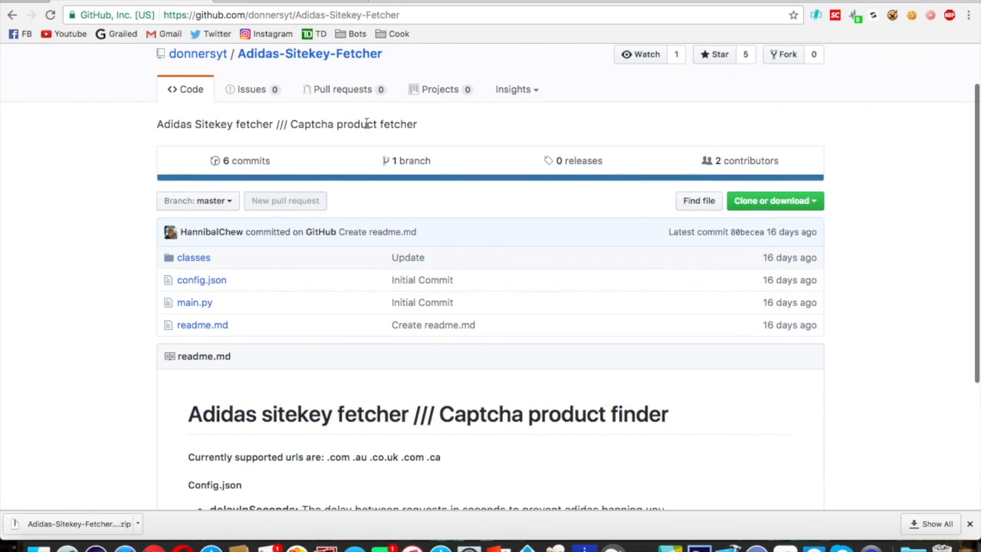
pyautogui.moveTo(353, 108)
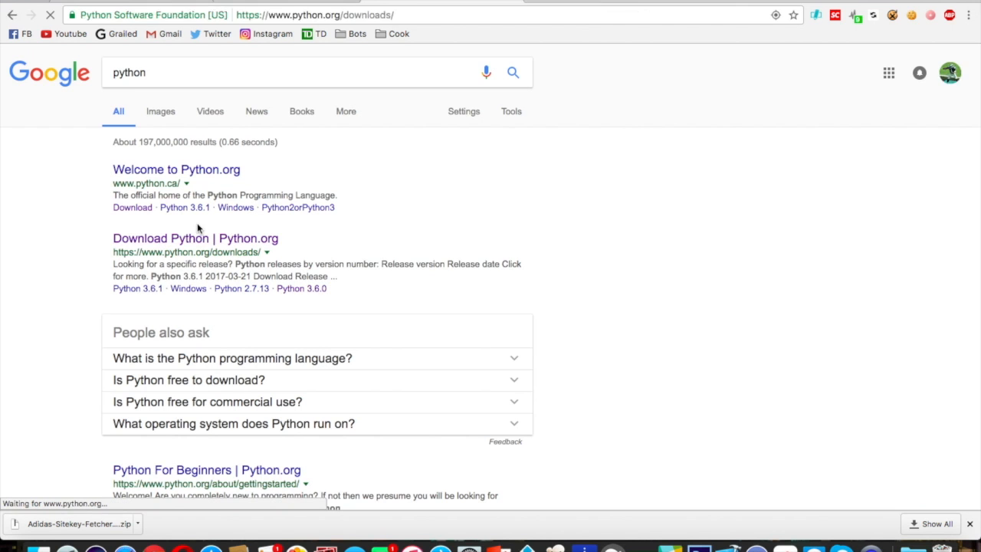
pyautogui.click(195, 238)
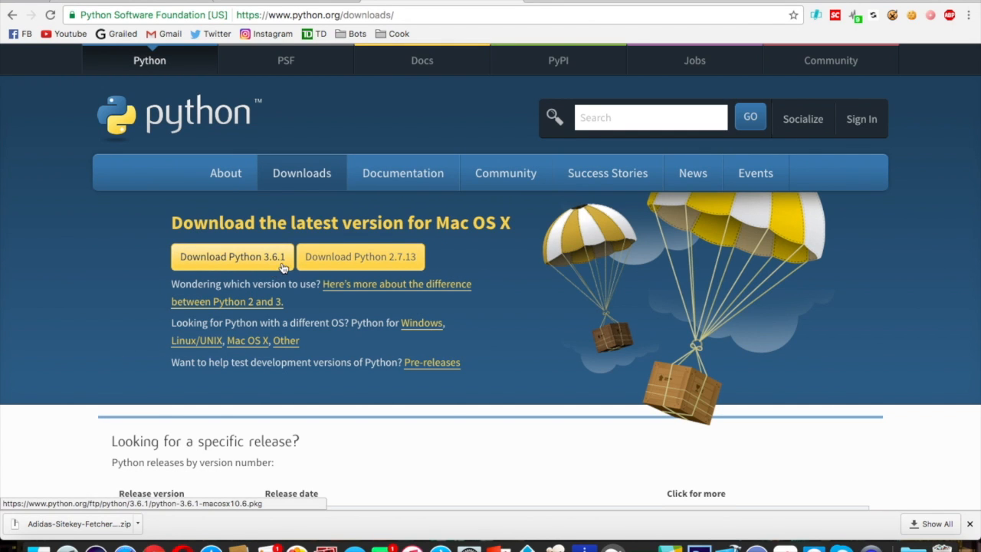
pyautogui.click(231, 257)
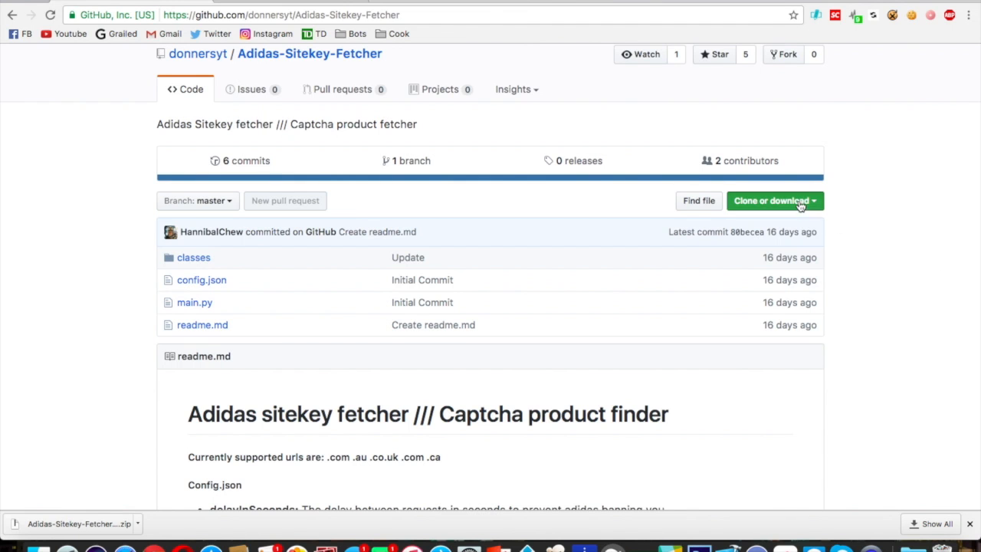
# - Download the Adidas-Sitekey-Fetcher repository as a ZIP via Clone or download
pyautogui.click(764, 307)
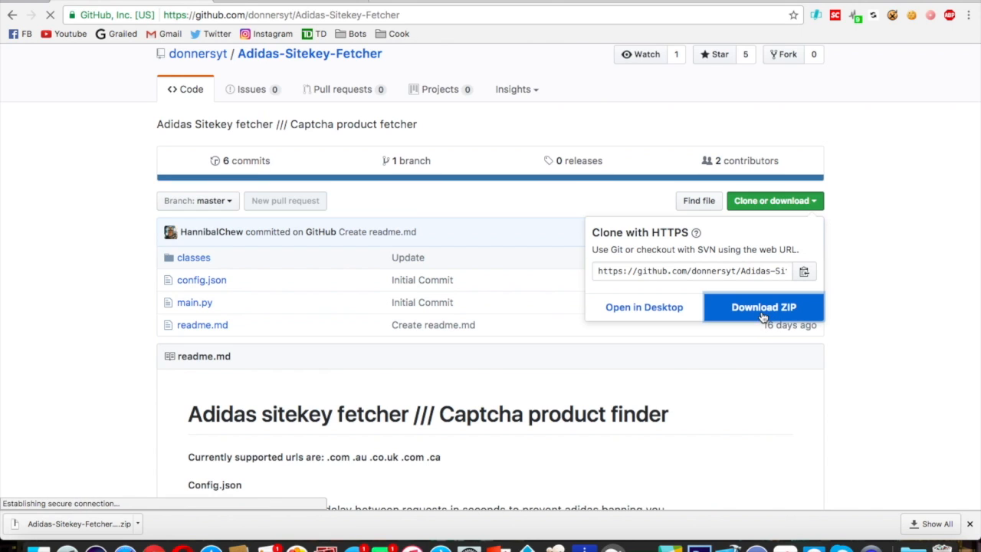
pyautogui.click(764, 307)
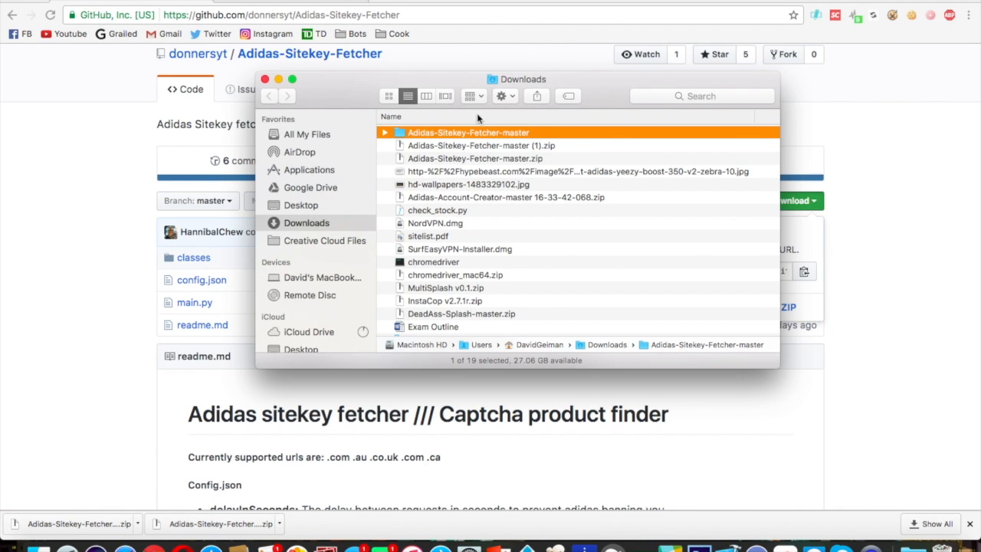
# - Open the Adidas-Sitekey-Fetcher-master folder in Downloads
pyautogui.doubleClick(470, 132)
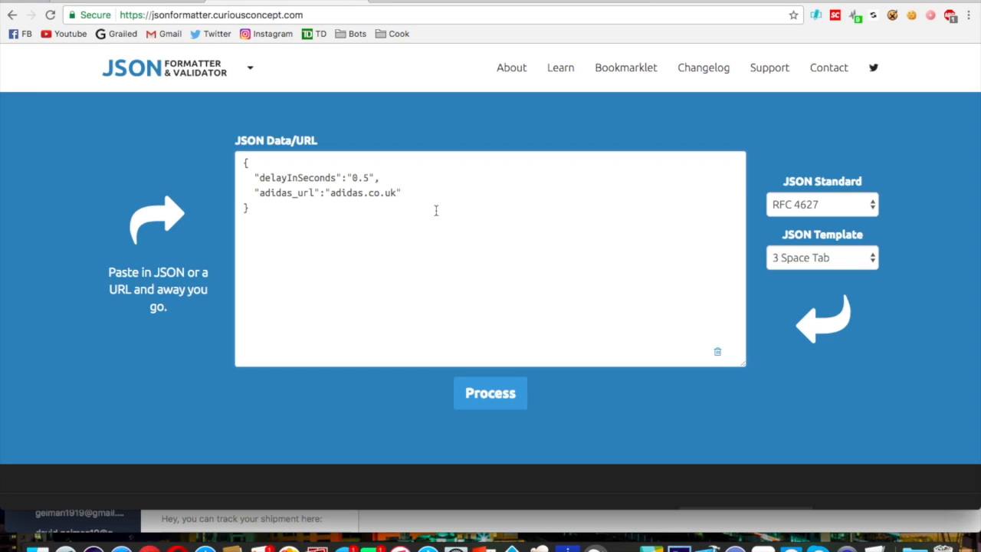
# - Change adidas_url to adidas.ca and process it to confirm the JSON is valid
pyautogui.press('Backspace')
pyautogui.write('a')
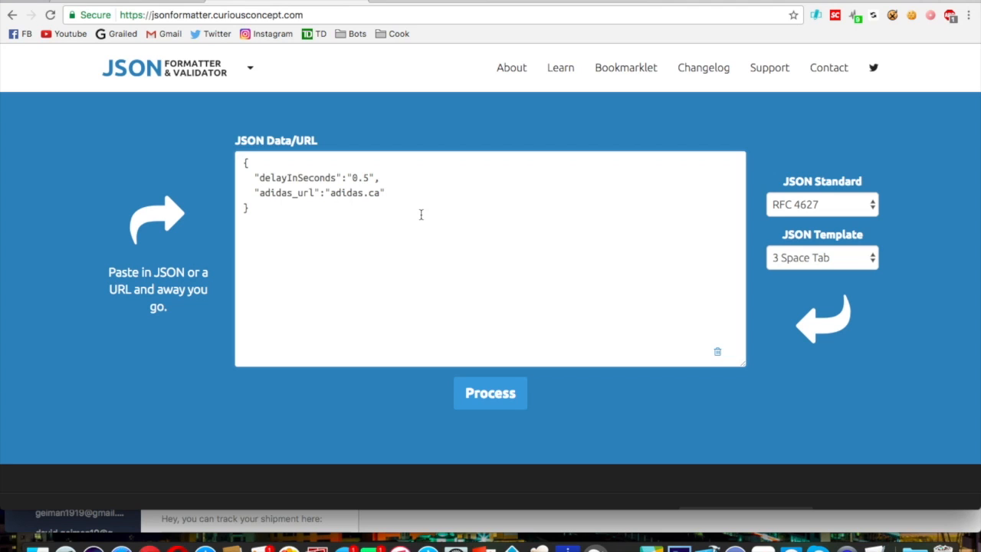
pyautogui.click(491, 393)
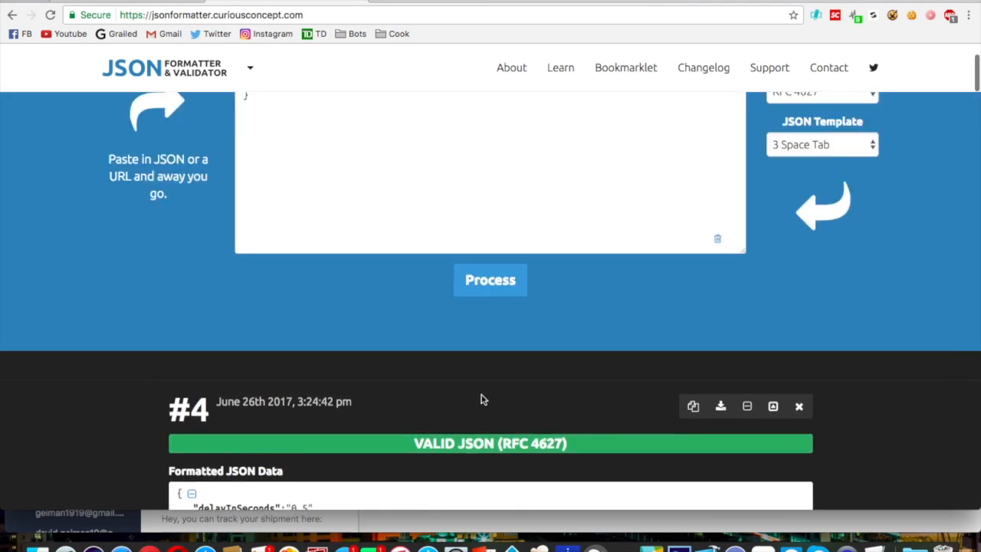
pyautogui.click(866, 514)
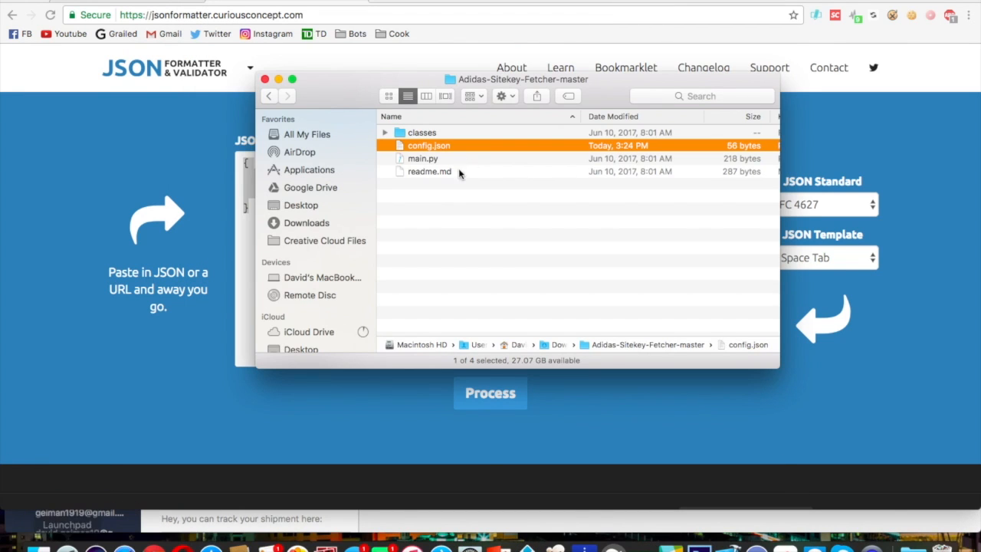
# - Bring up the Open With options for main.py to launch it with Python Launcher
pyautogui.rightClick(424, 158)
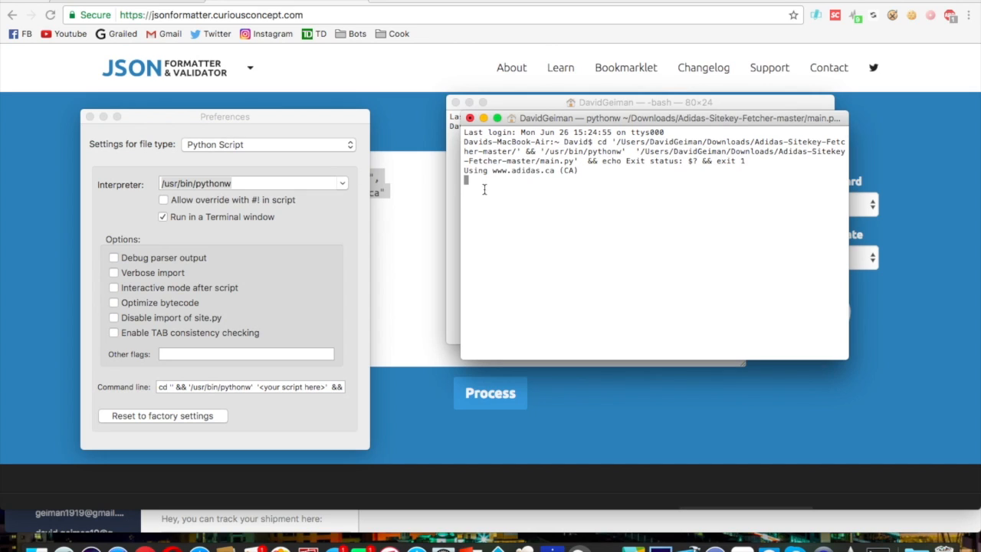
pyautogui.moveTo(509, 178)
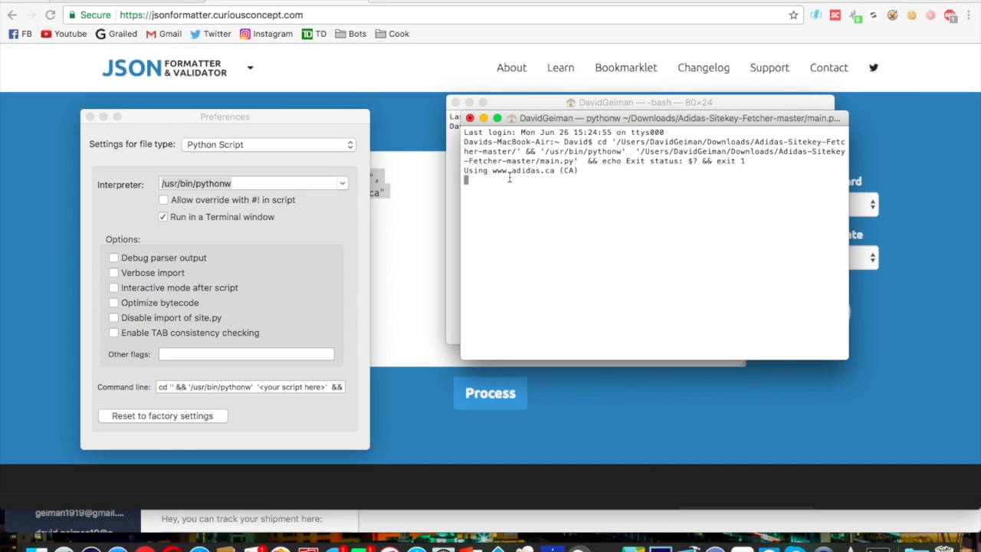